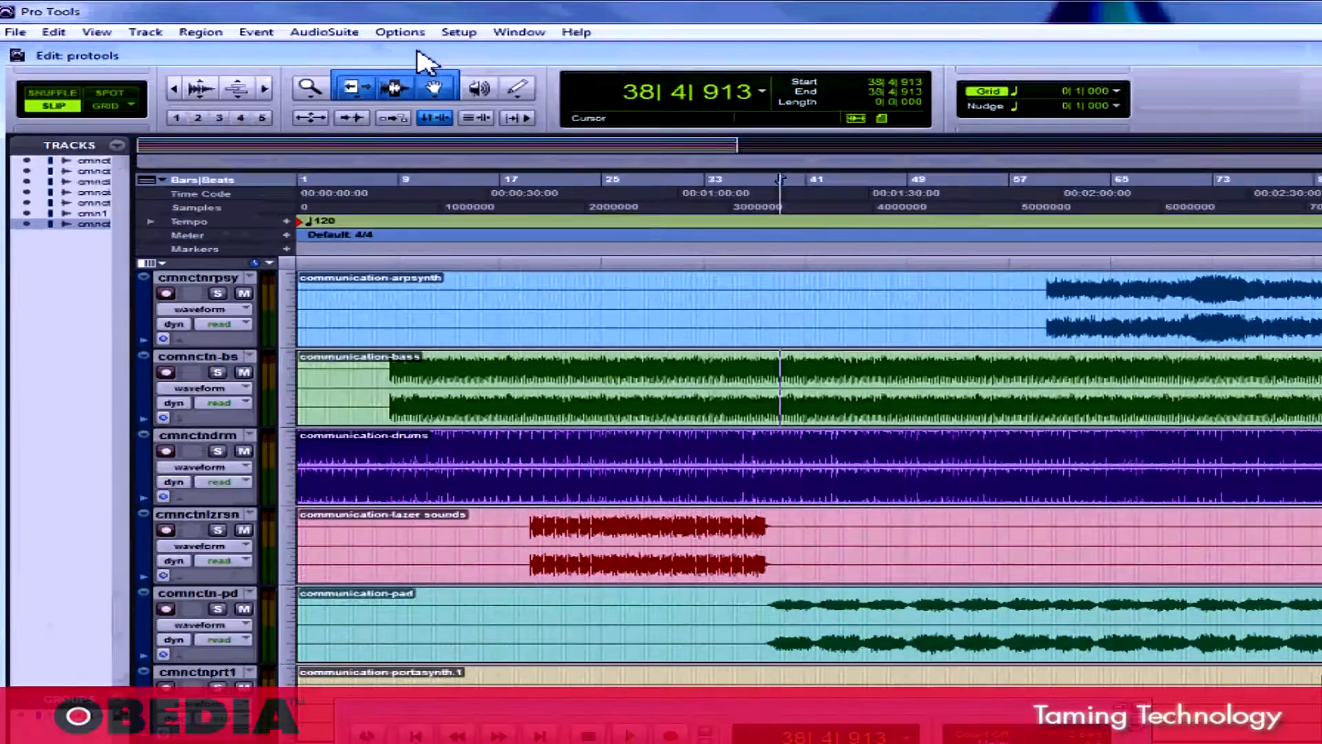
# Review the Playback Engine settings, keeping AP 2496 as the current engine.
pyautogui.click(400, 32)
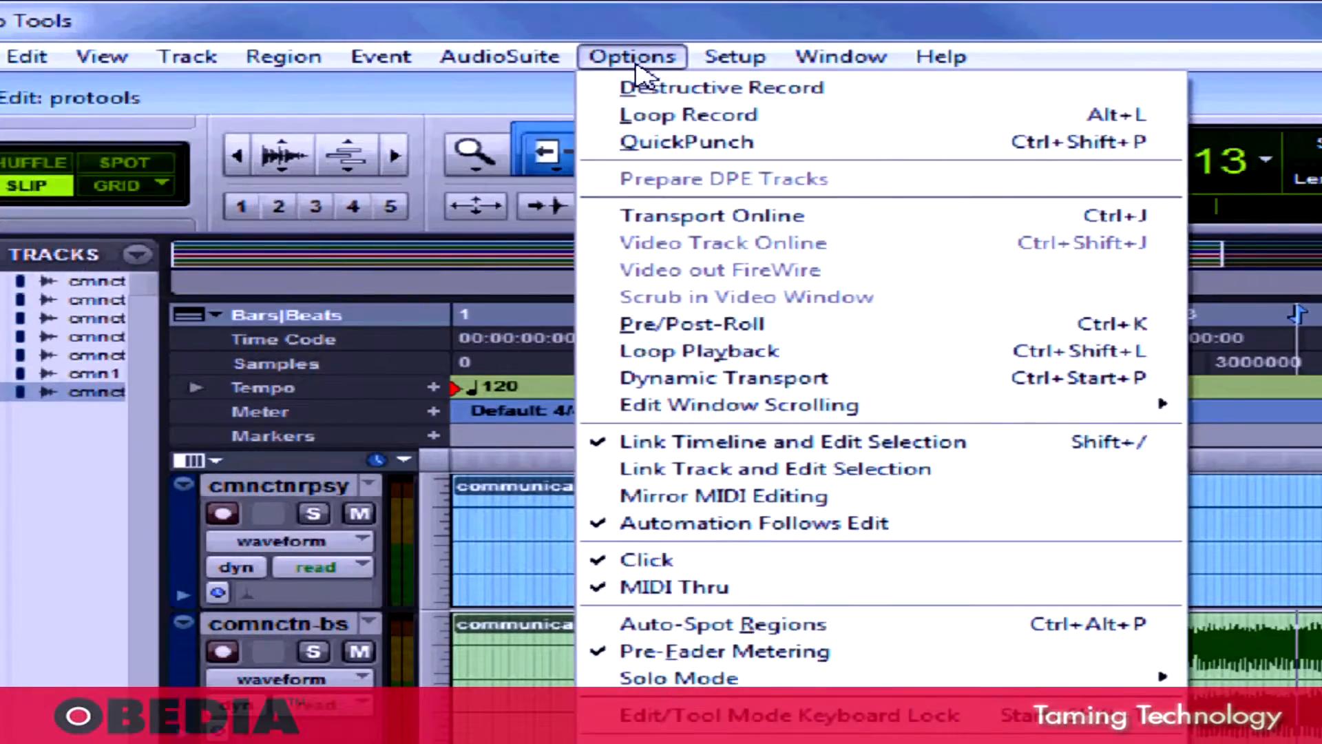
pyautogui.click(734, 55)
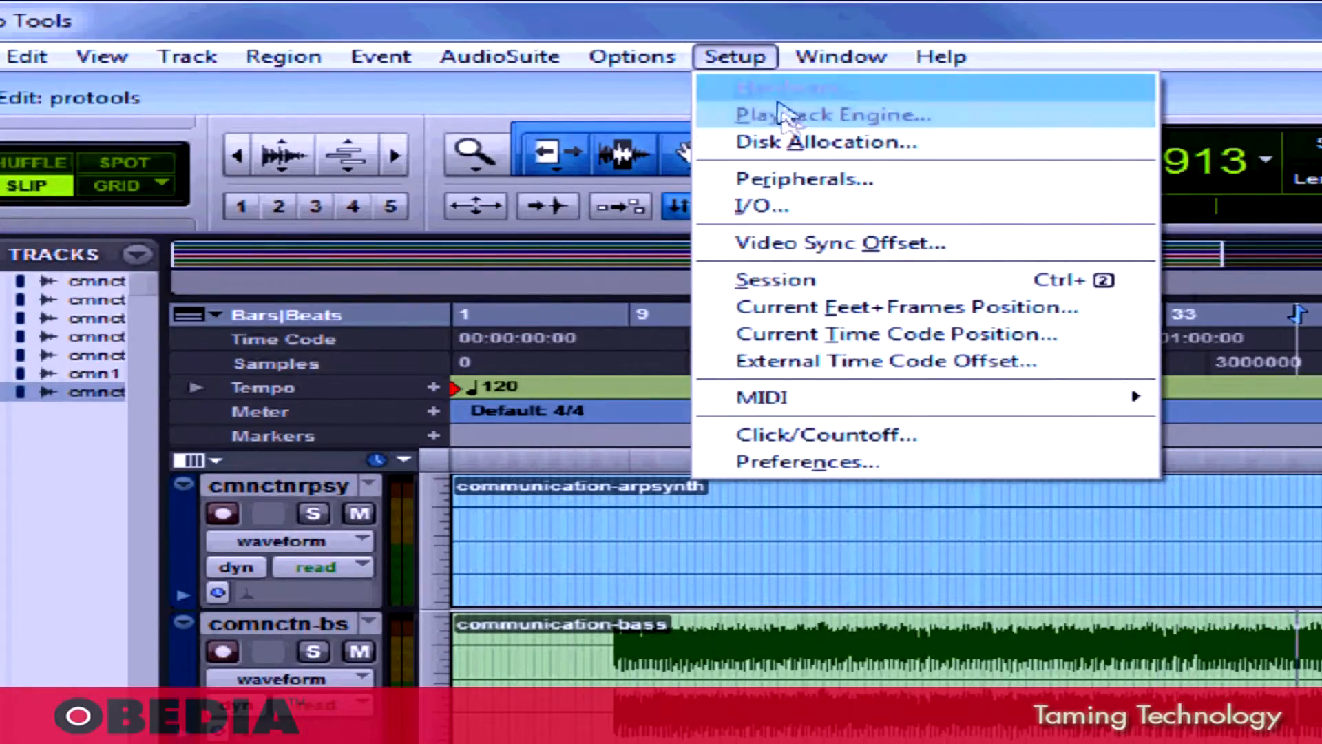
pyautogui.click(829, 114)
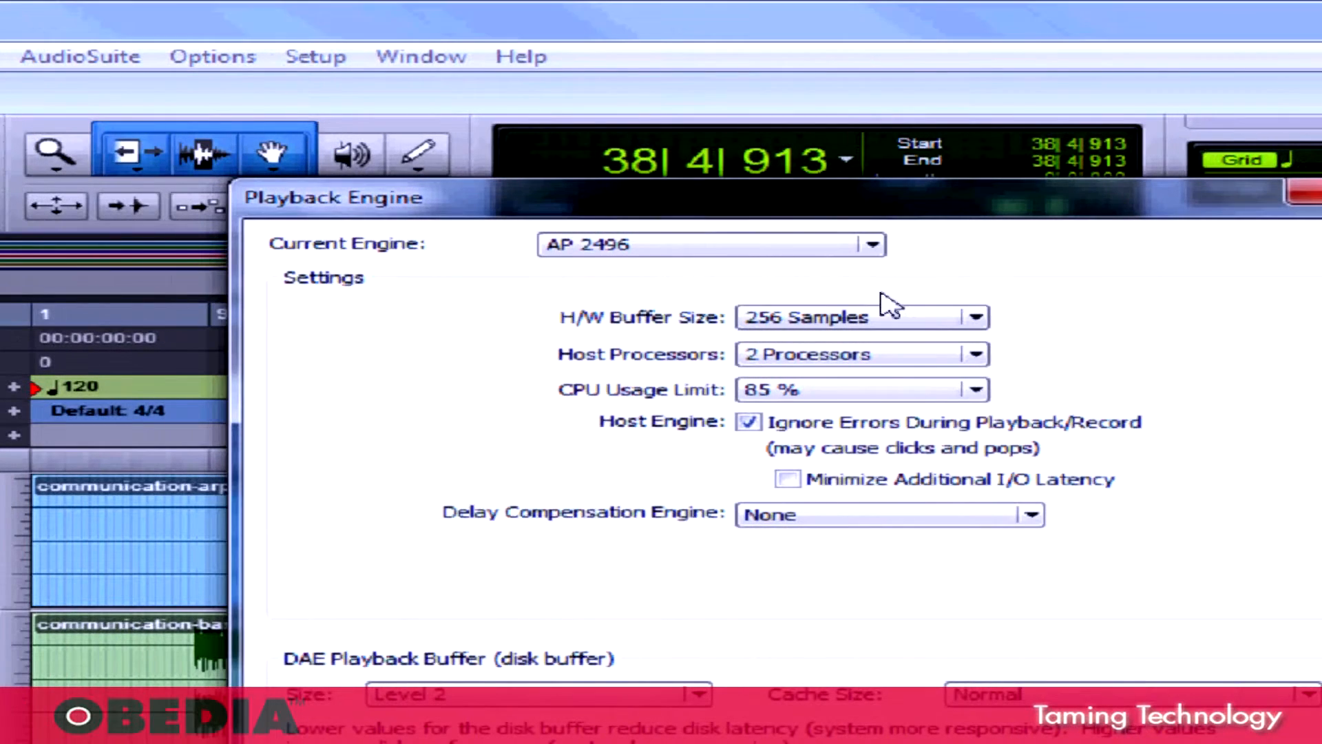
pyautogui.click(873, 244)
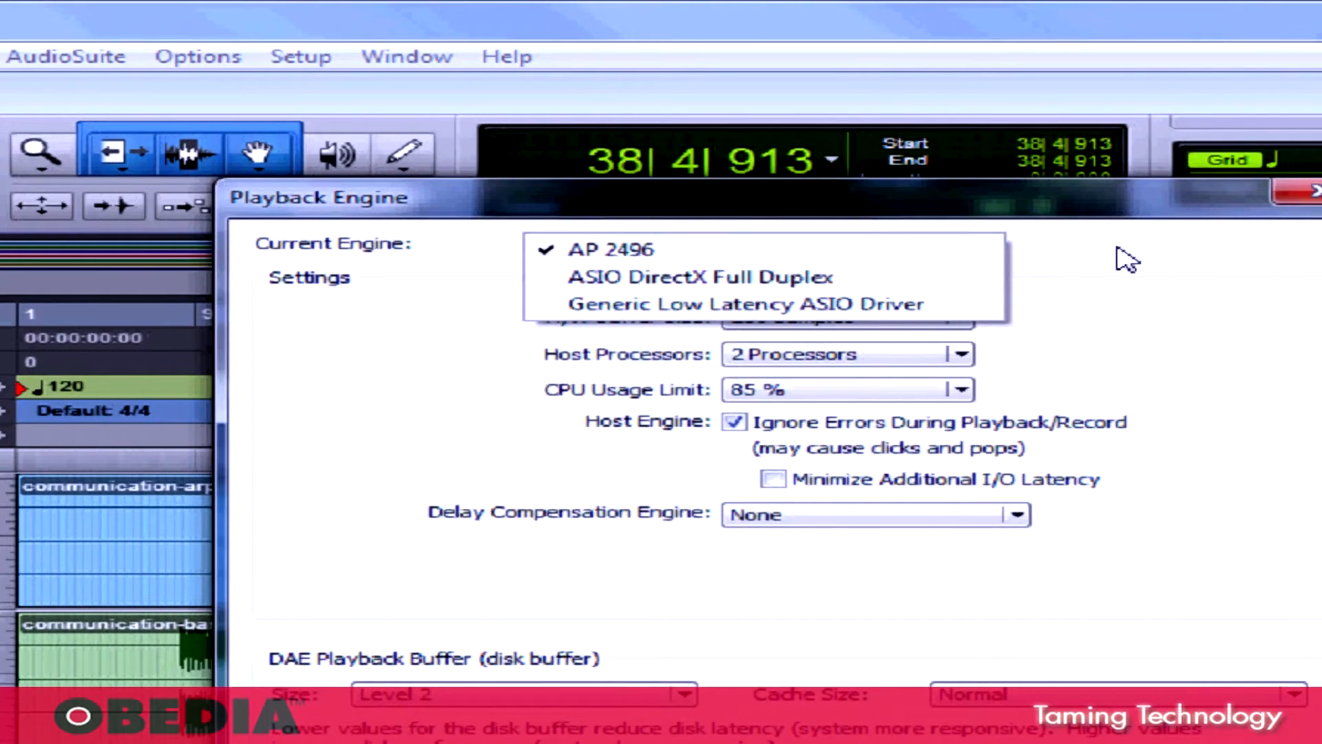
pyautogui.click(608, 250)
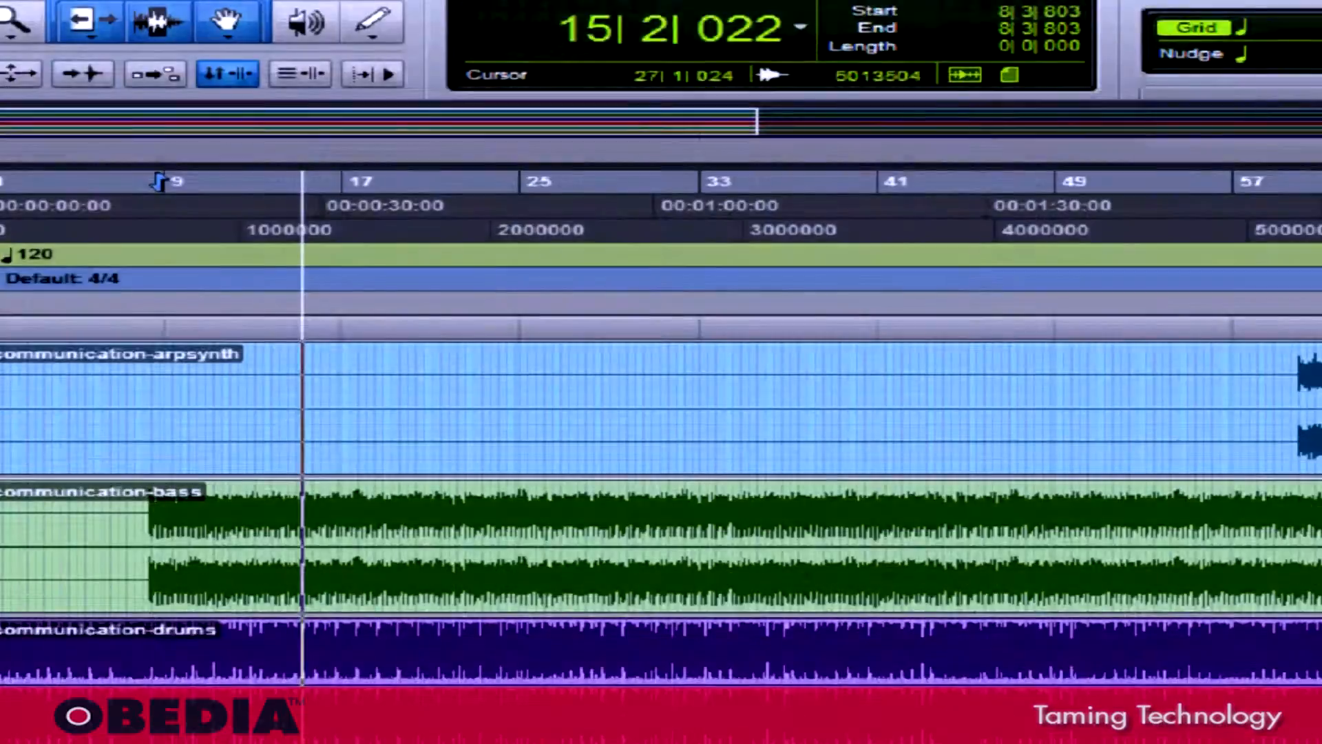
pyautogui.scroll(-3)
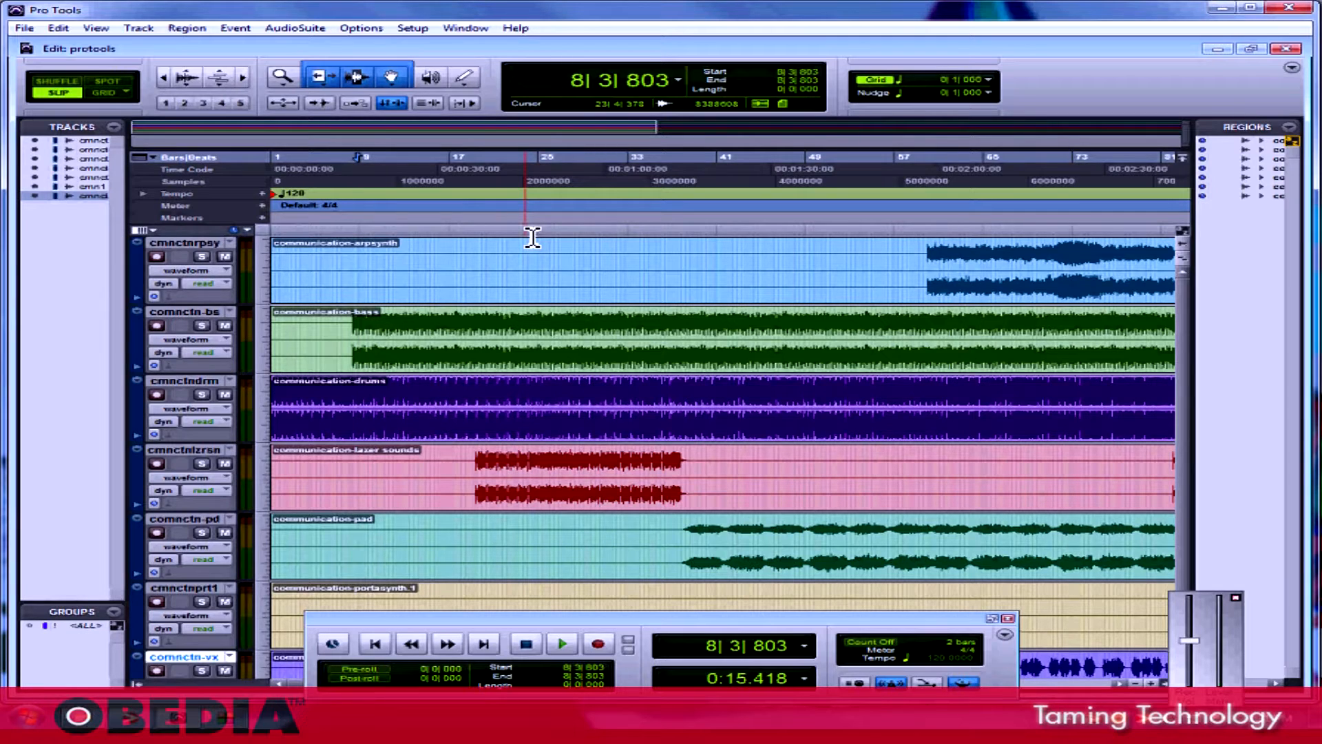
pyautogui.moveTo(509, 200)
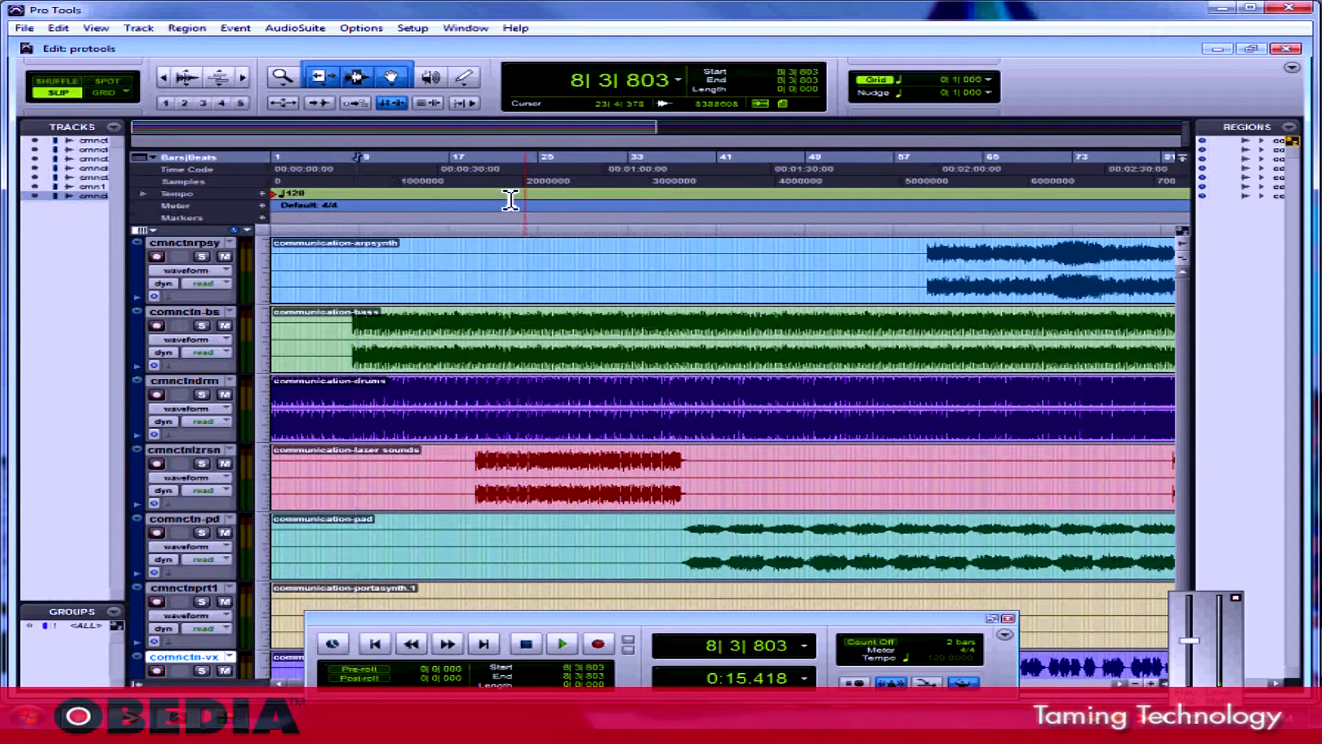
# Inspect the Delay Compensation Engine choices and leave it set to None.
pyautogui.click(359, 28)
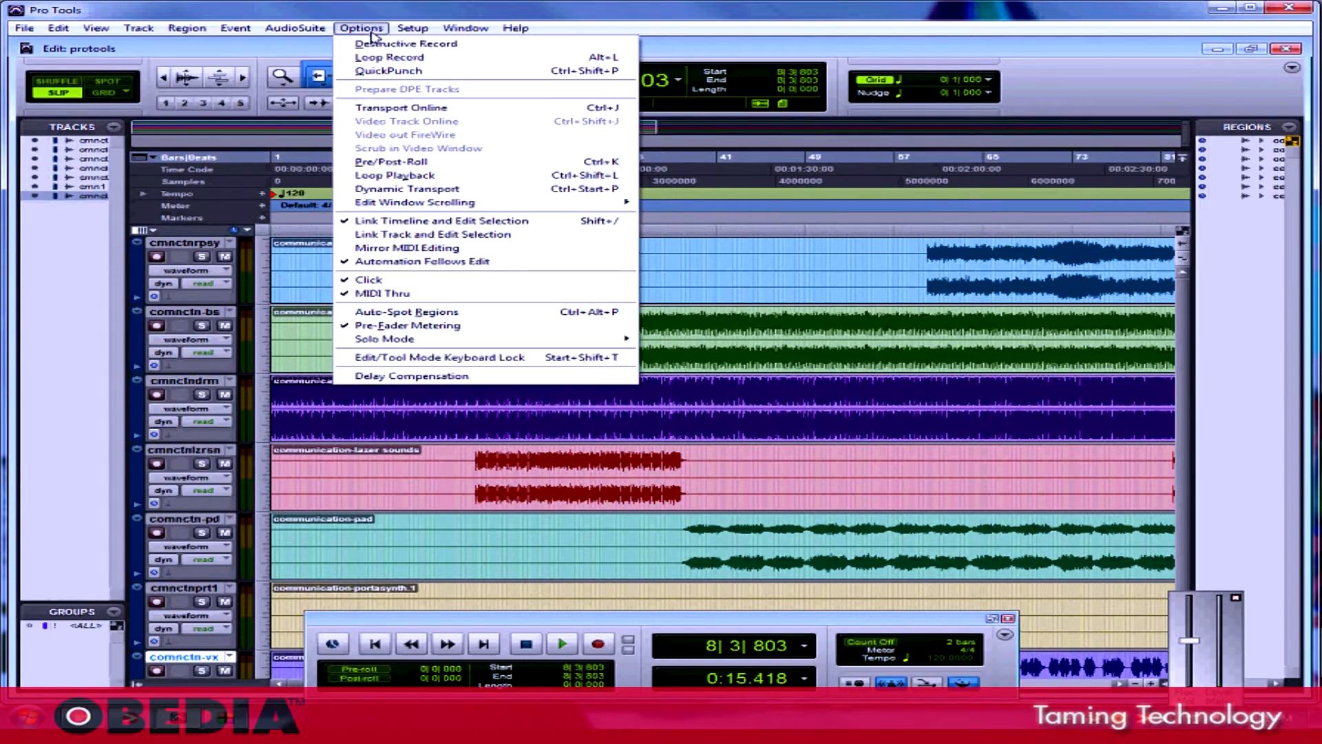
pyautogui.moveTo(438, 375)
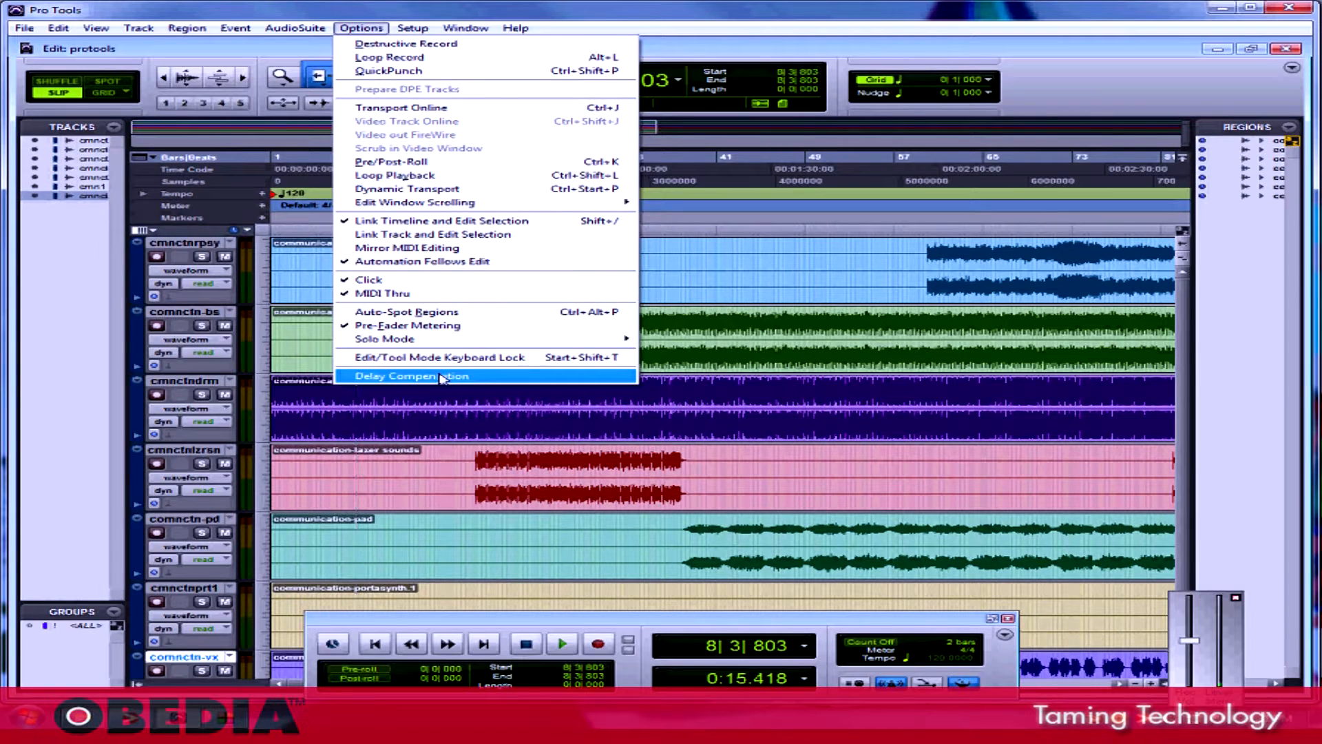
pyautogui.click(412, 375)
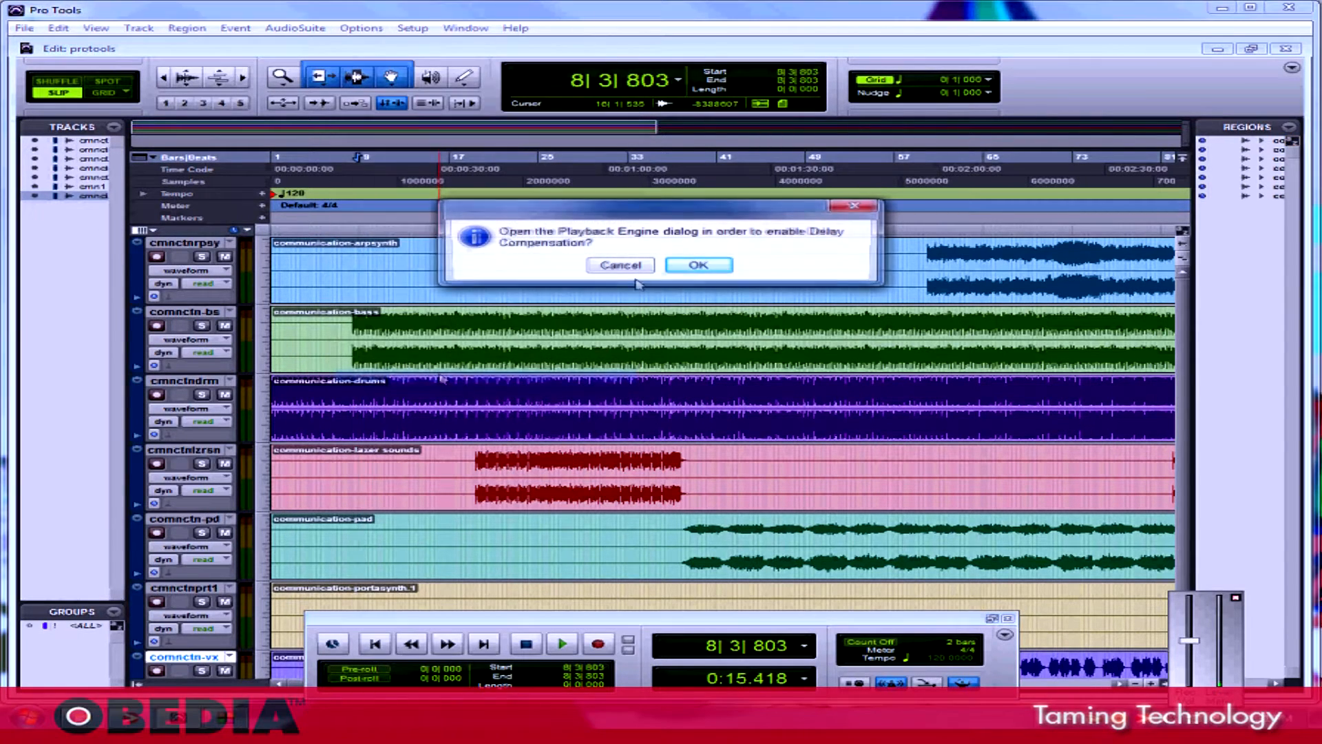
pyautogui.click(698, 265)
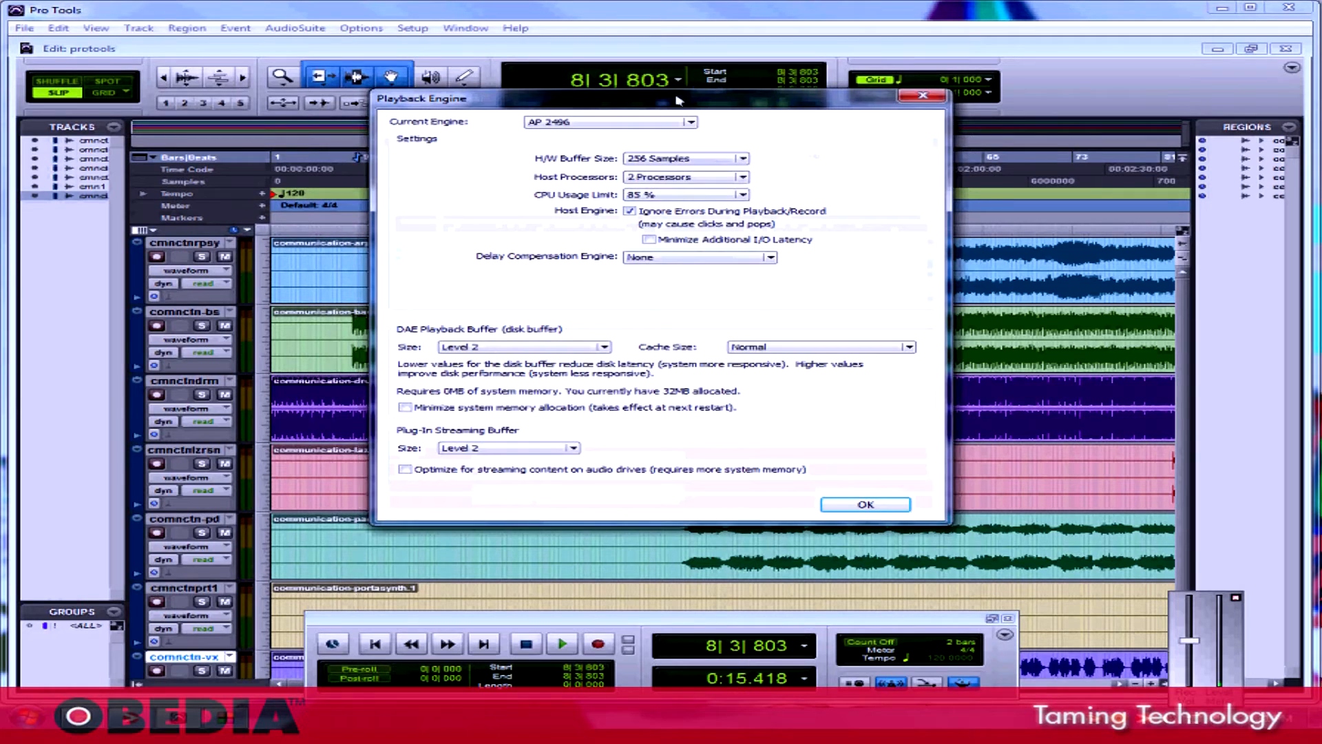
pyautogui.moveTo(658, 99); pyautogui.dragTo(653, 93)
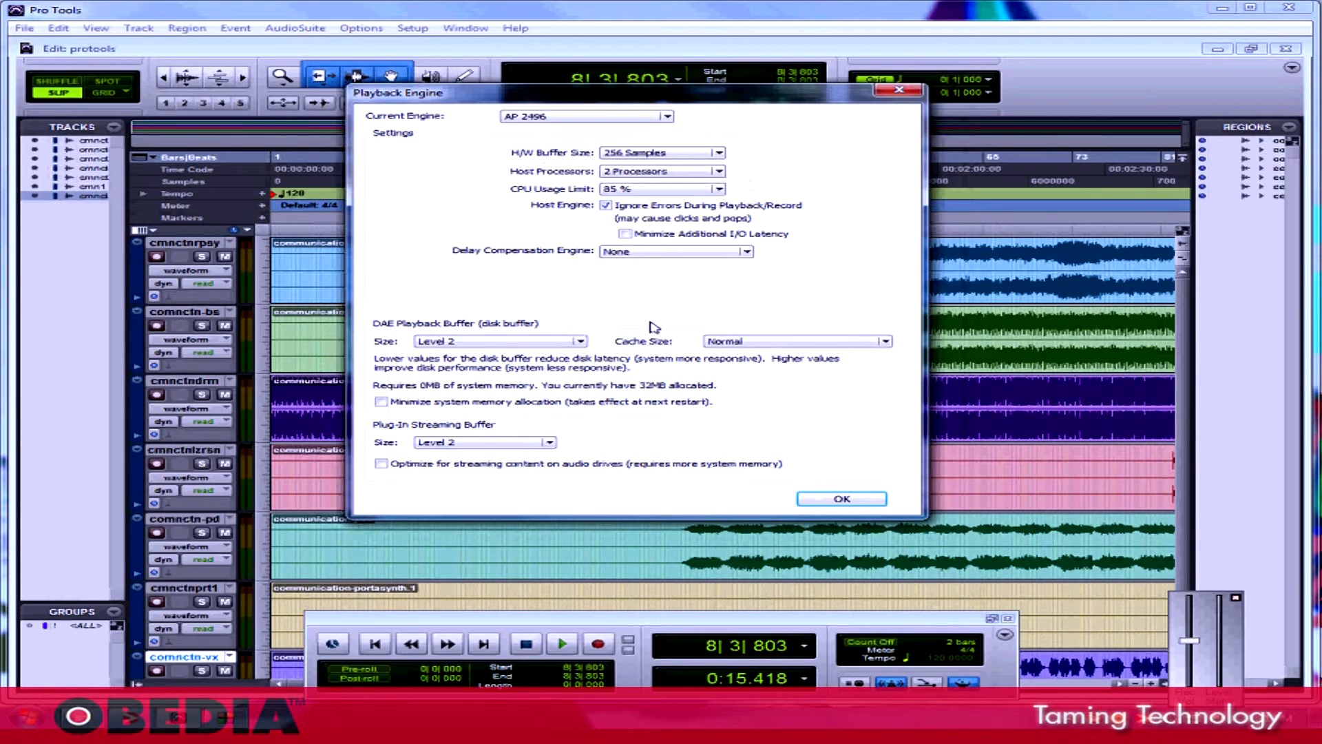
pyautogui.moveTo(648, 292)
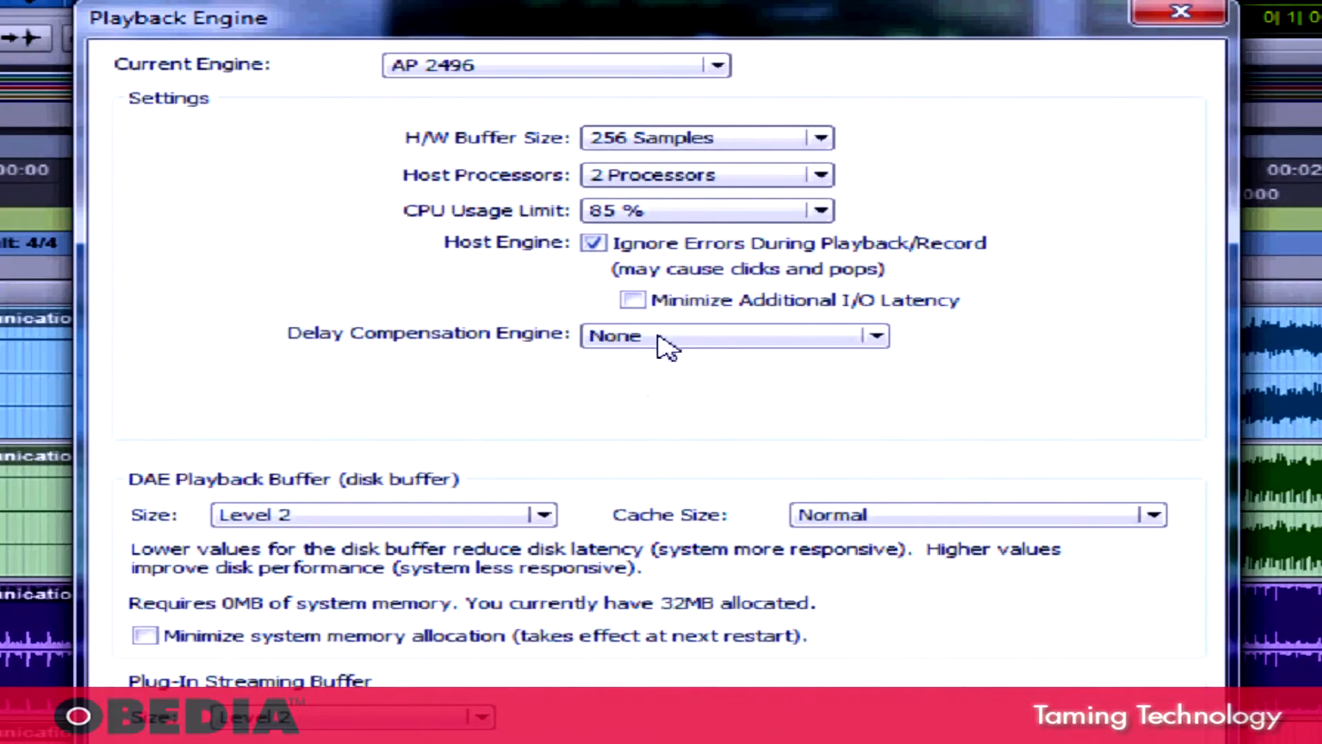
pyautogui.moveTo(683, 346)
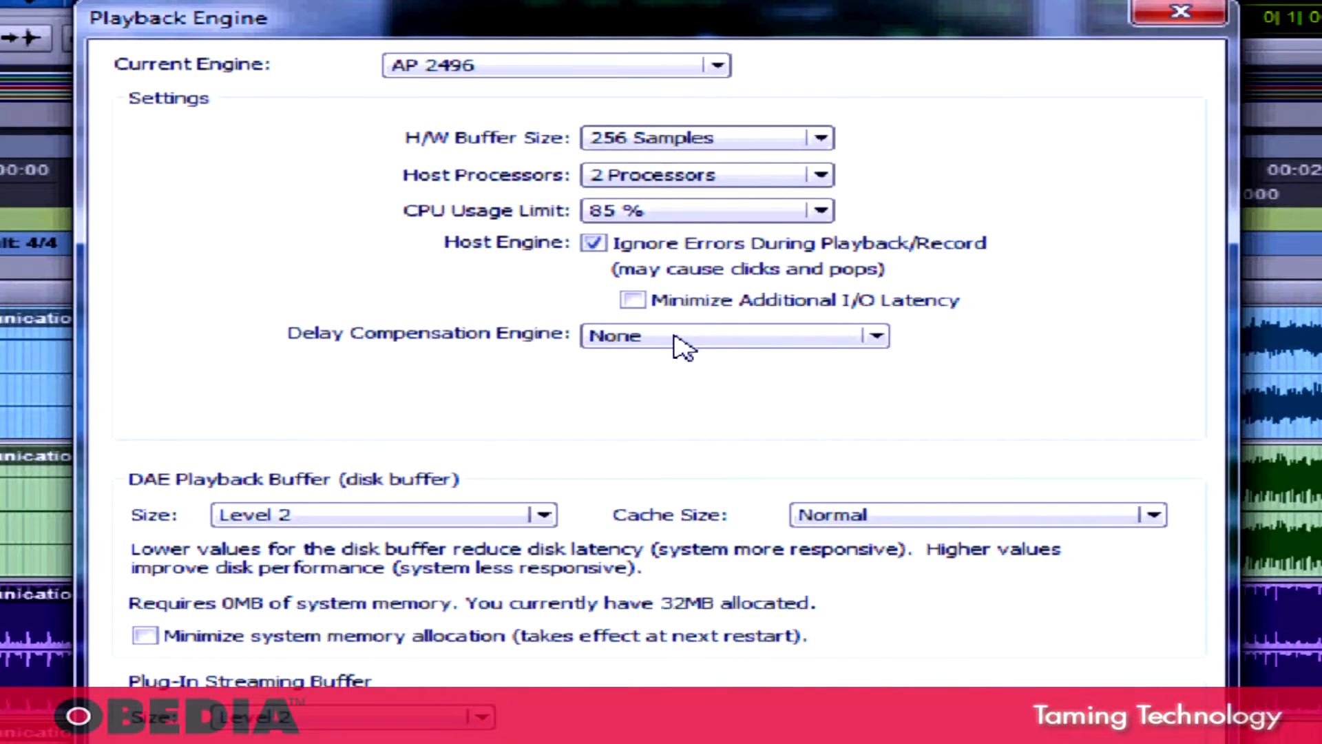
pyautogui.click(734, 336)
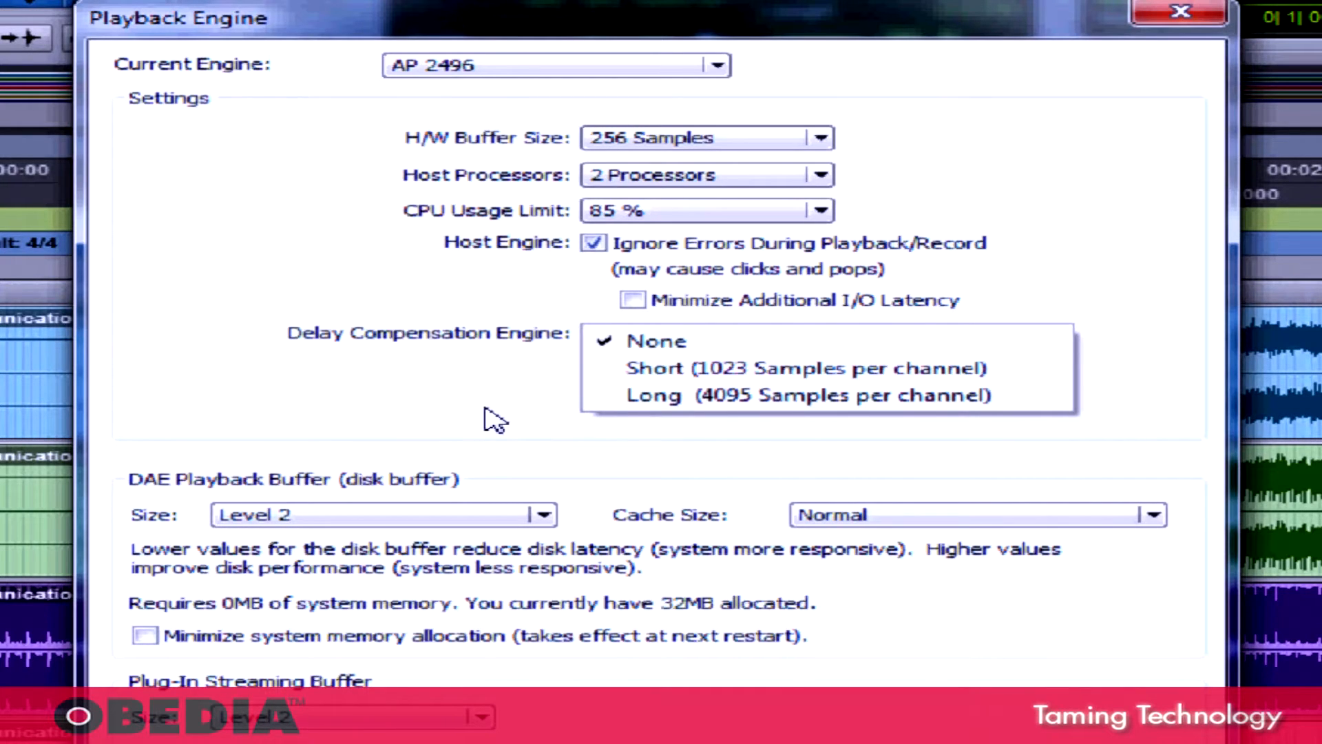
pyautogui.click(656, 341)
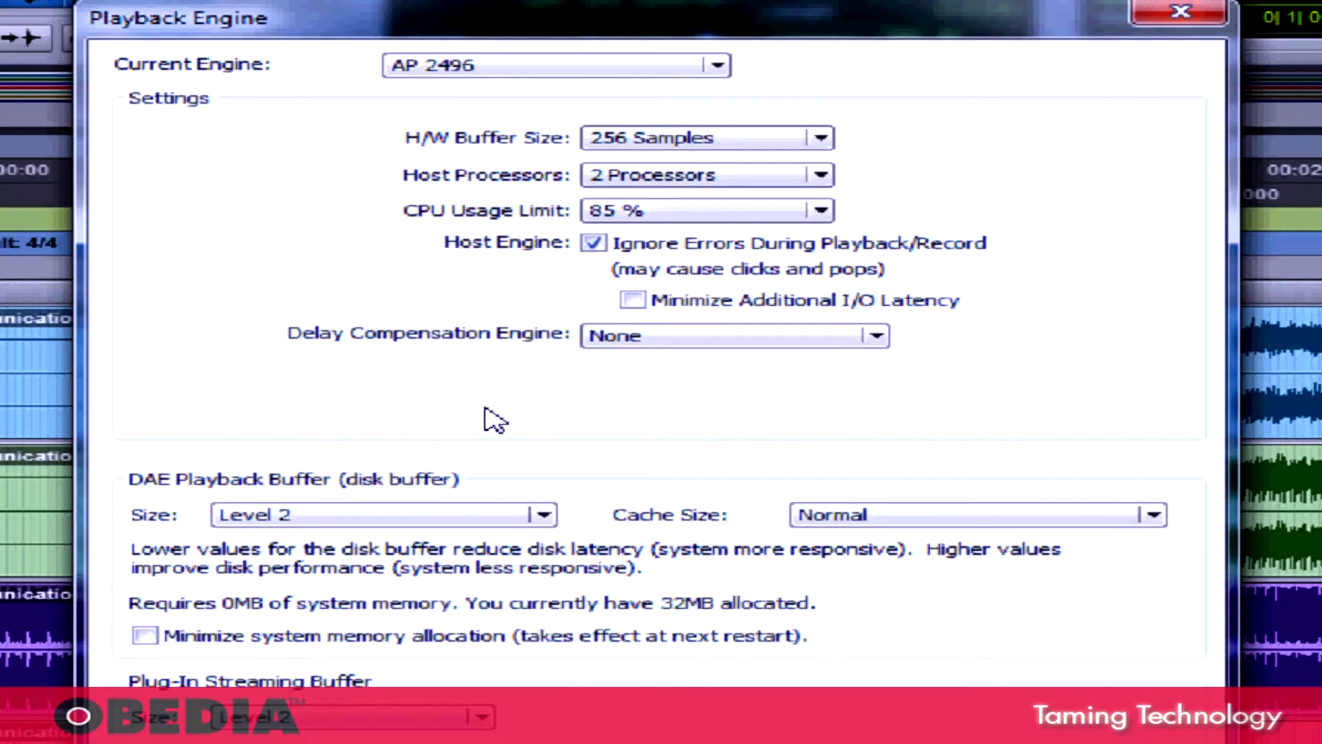
pyautogui.moveTo(497, 428)
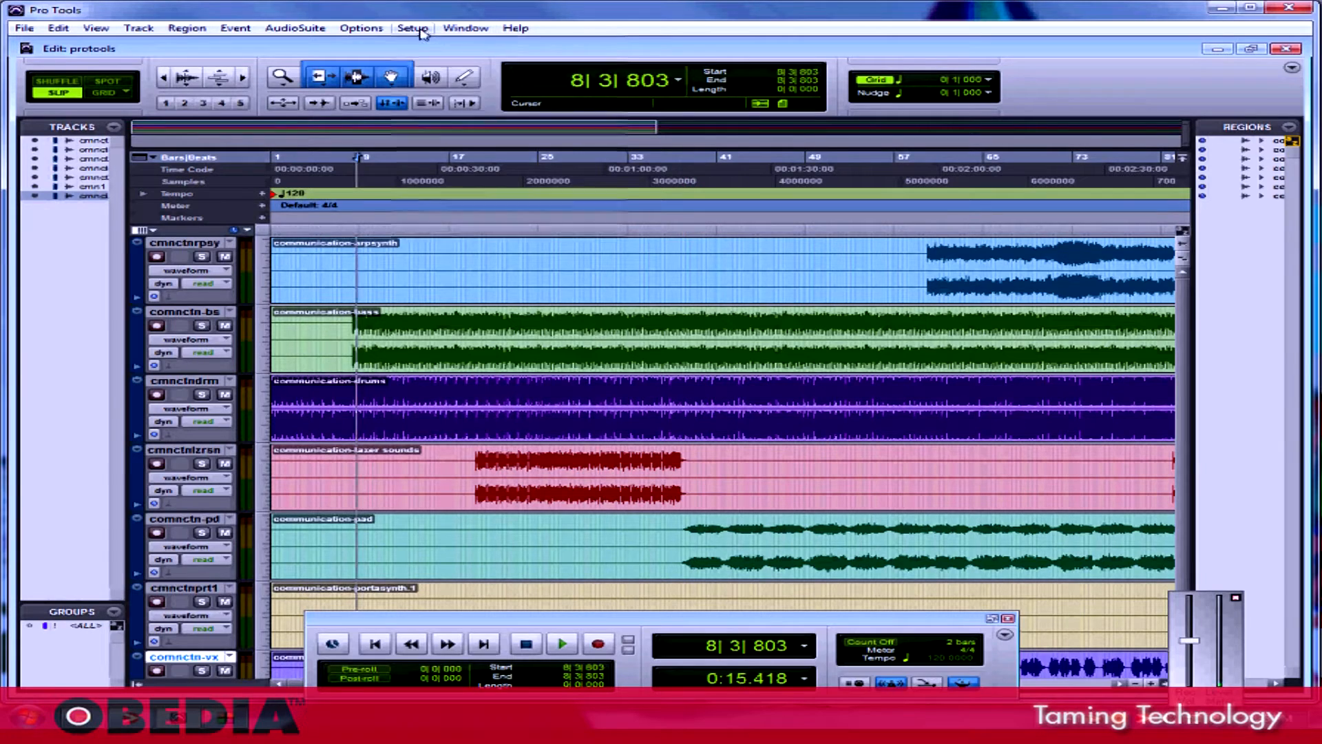
pyautogui.click(412, 27)
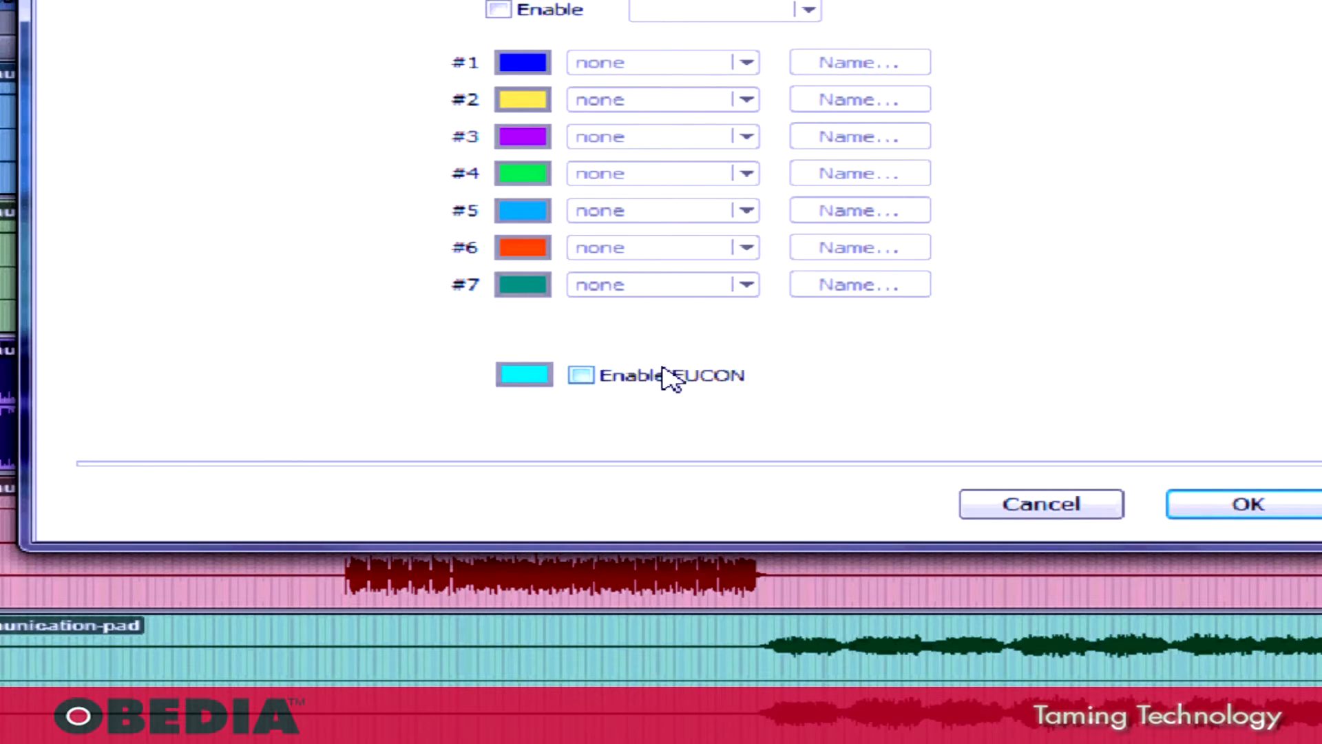
pyautogui.moveTo(700, 384)
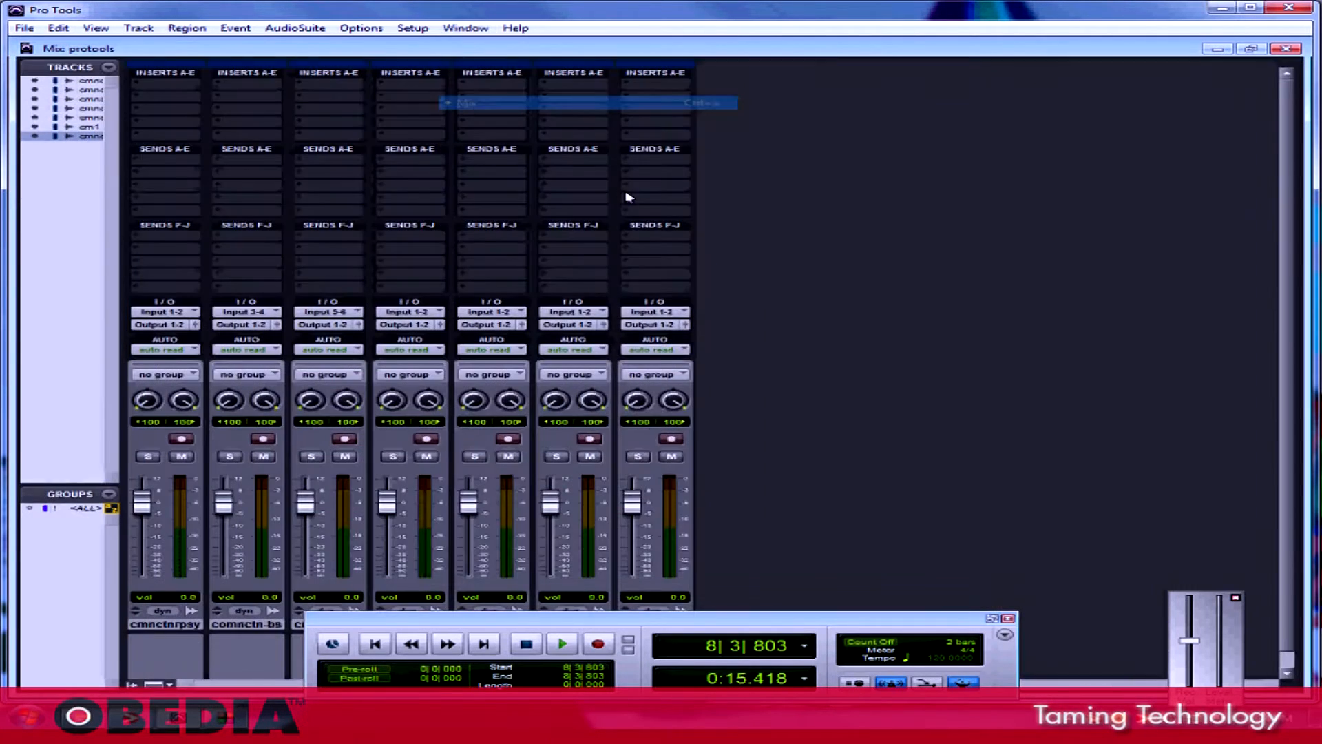
# Create 80 new Mono Audio Tracks in Samples, then return to the Edit window.
pyautogui.click(997, 484)
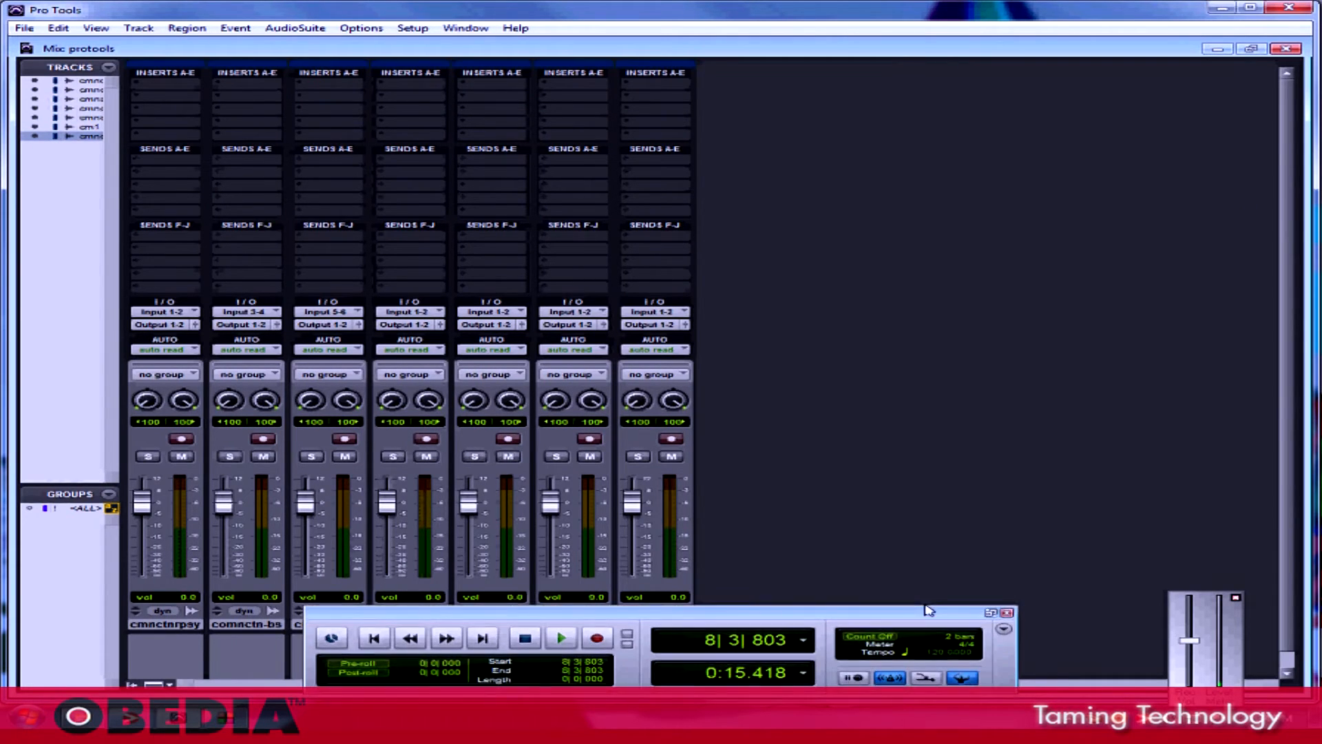
pyautogui.click(138, 27)
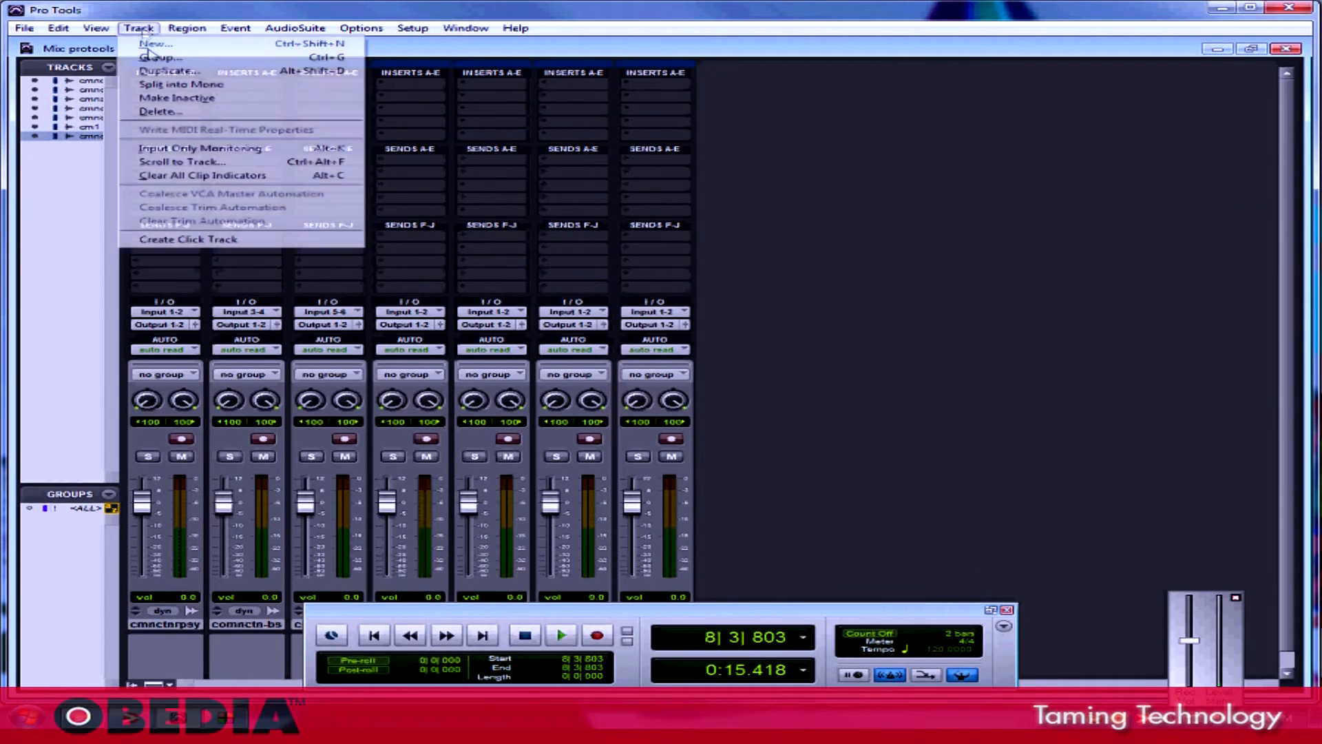
pyautogui.click(155, 42)
pyautogui.write('80')
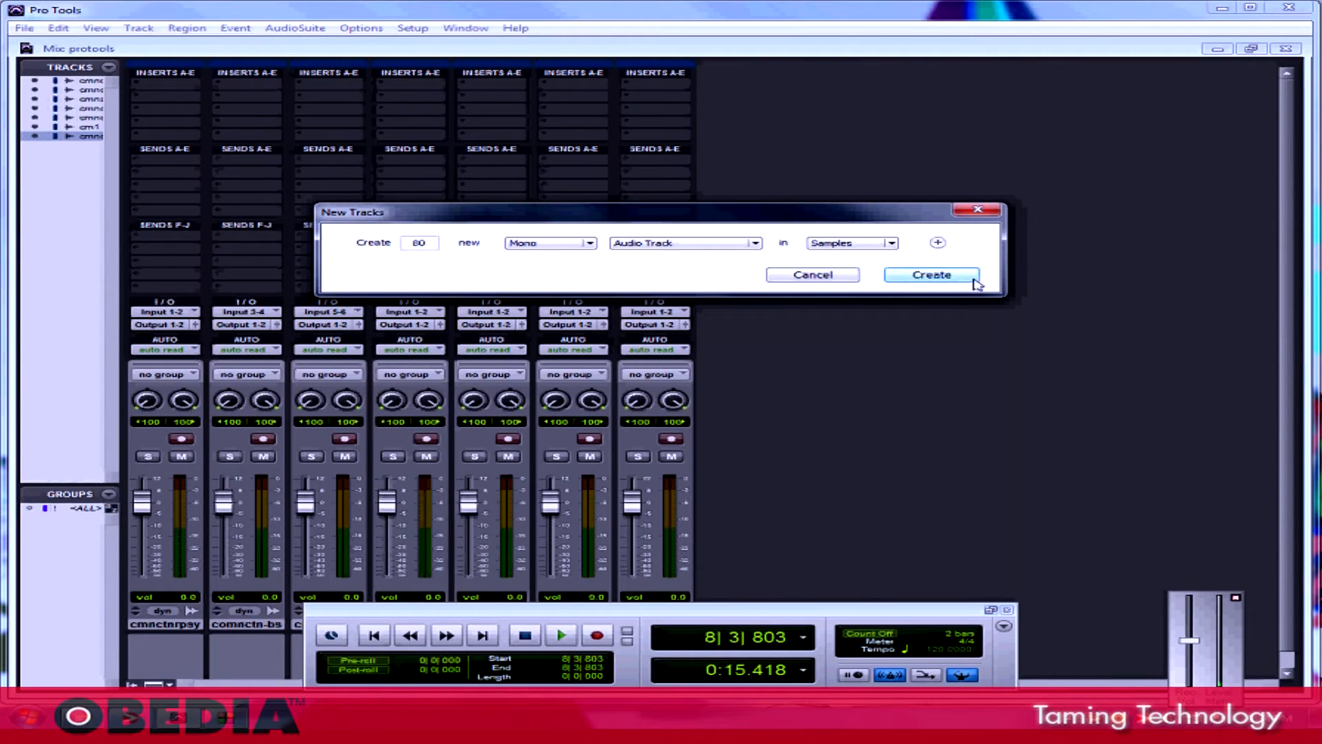
pyautogui.click(930, 274)
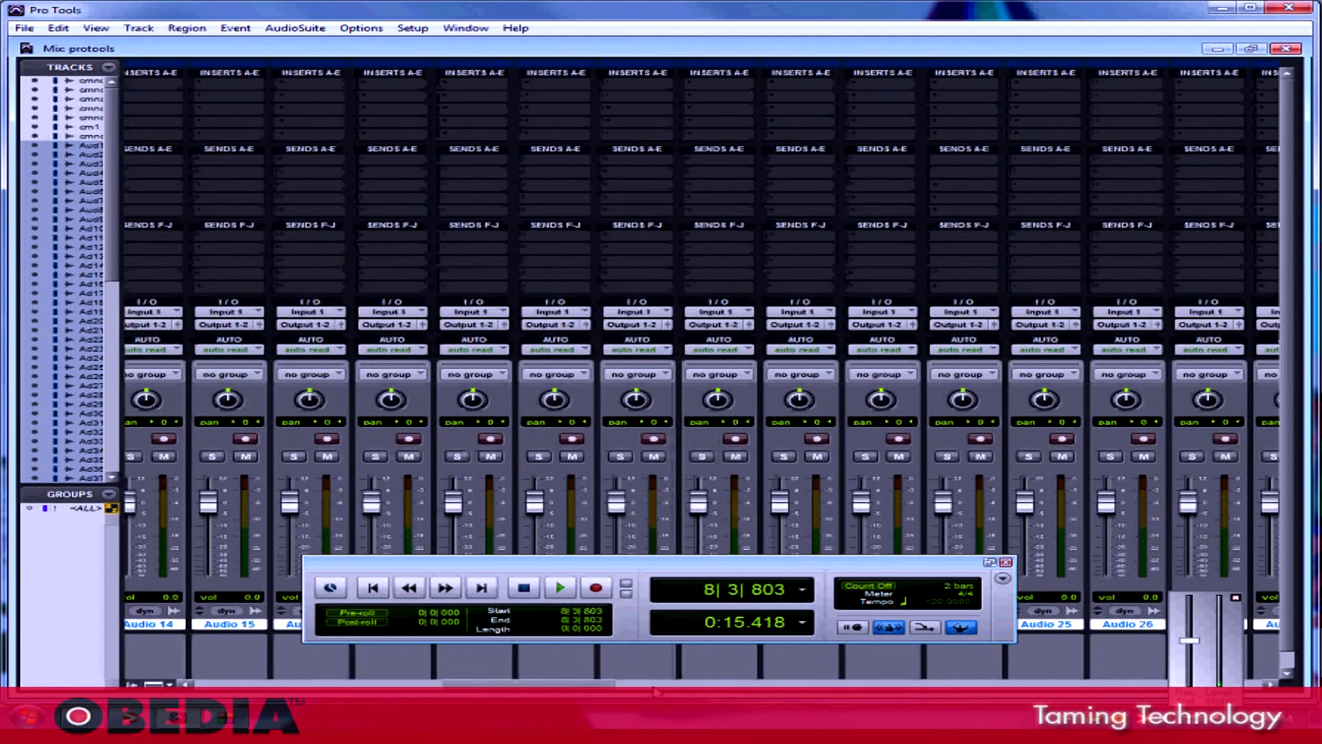
pyautogui.hscroll(3)
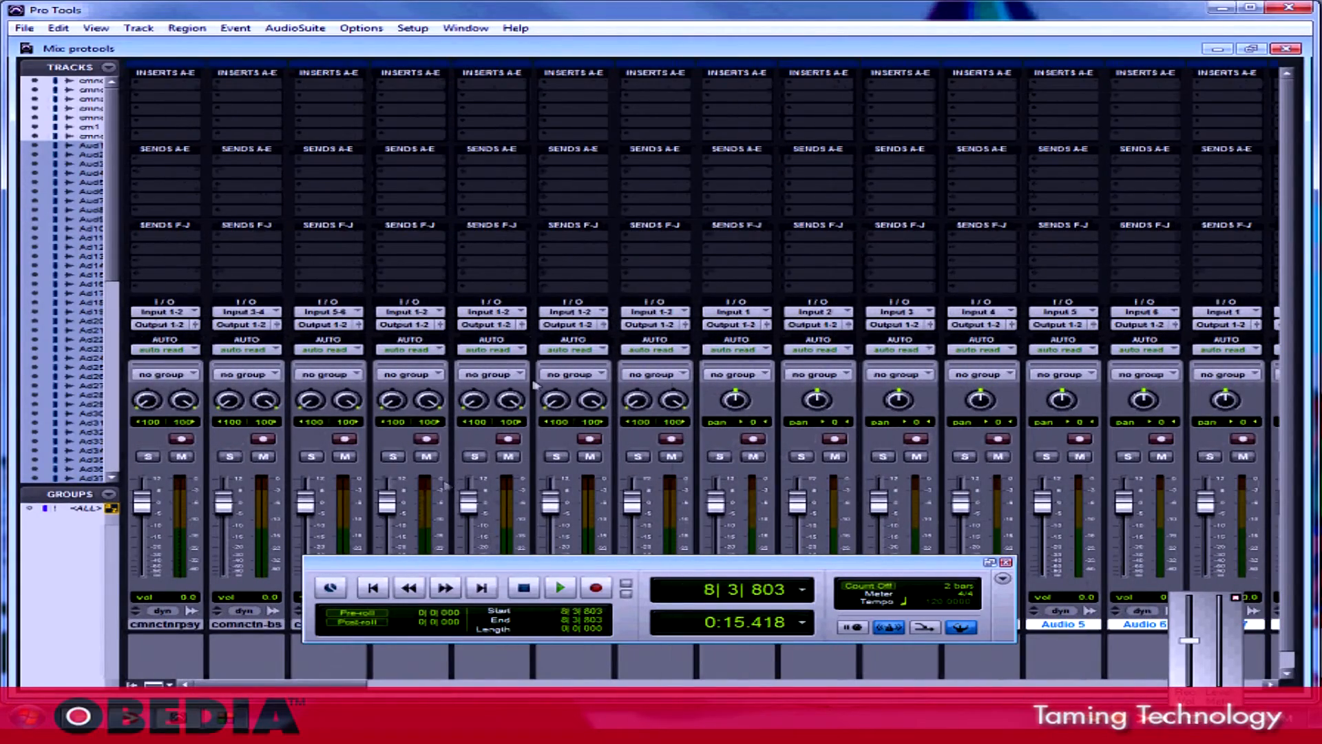
pyautogui.moveTo(369, 115)
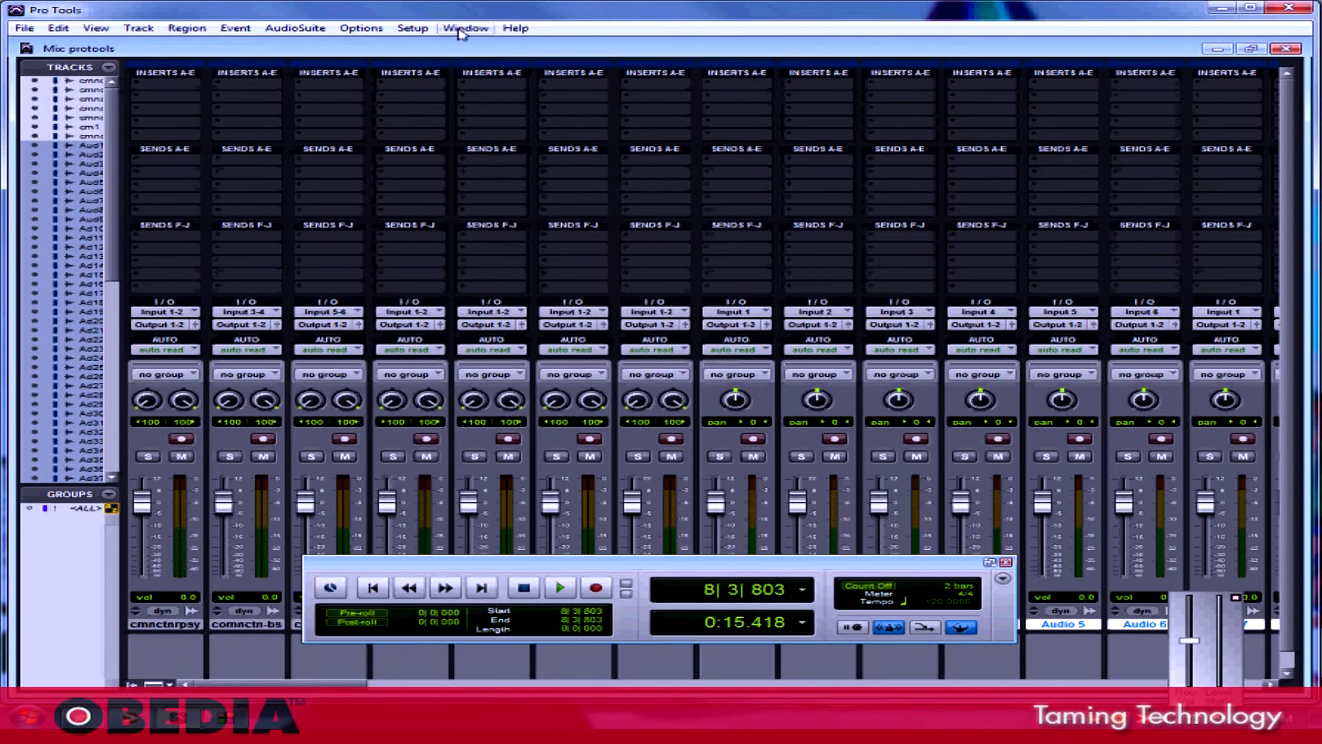
pyautogui.click(464, 28)
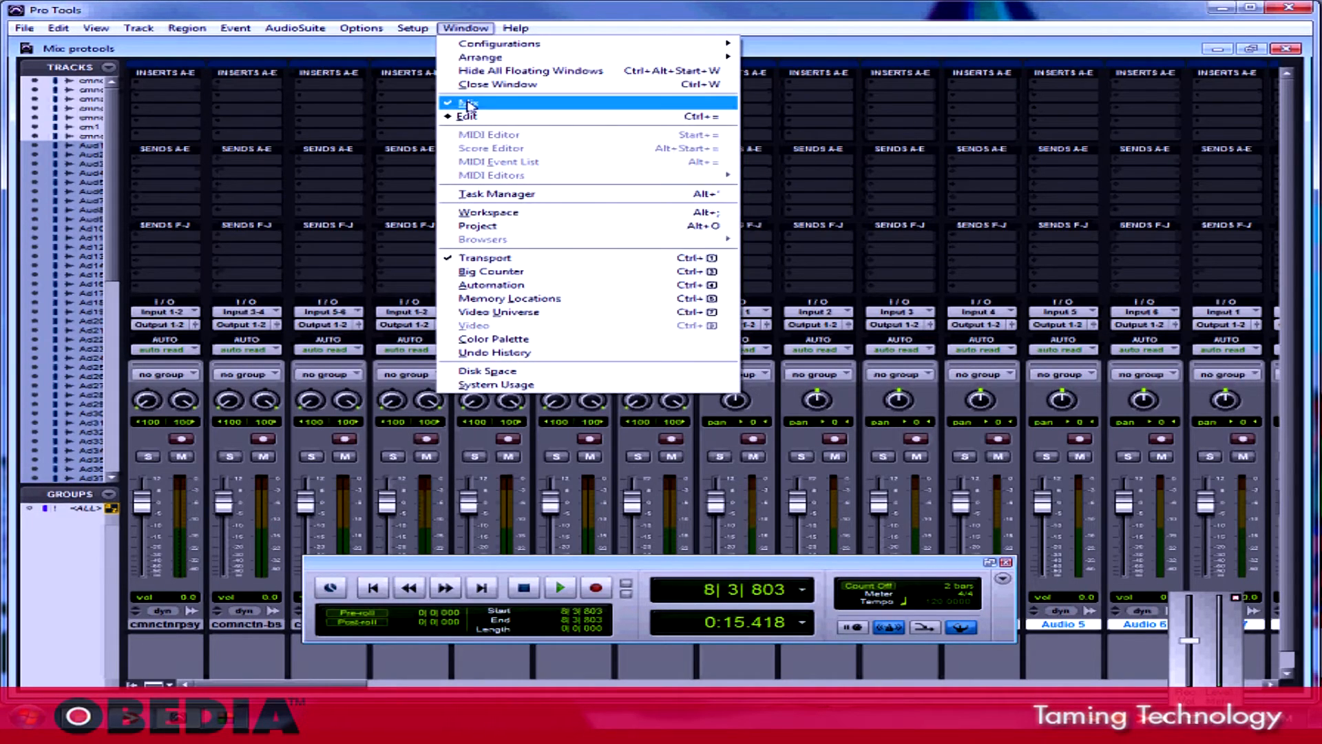
pyautogui.click(465, 116)
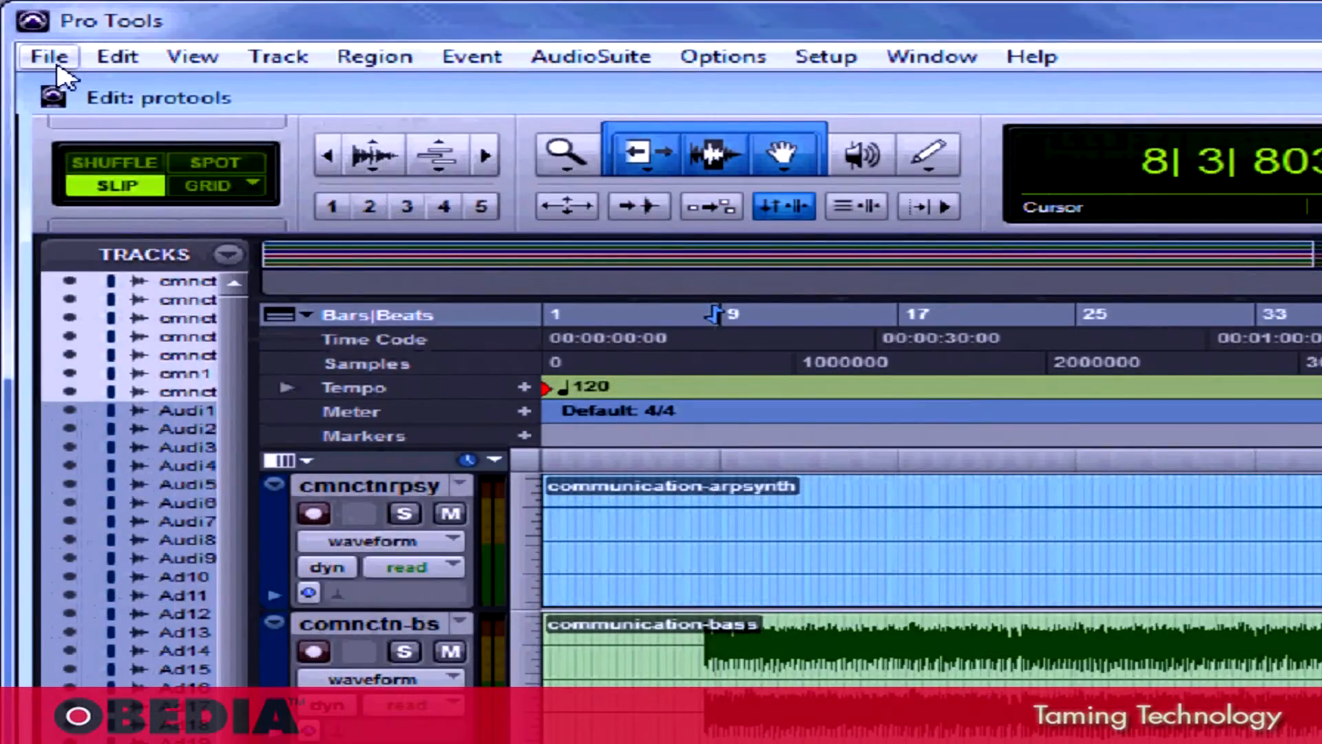
# Bring up the Bounce to Disk dialog for the stereo mix (WAV, 24-bit, 44.1 kHz).
pyautogui.click(48, 55)
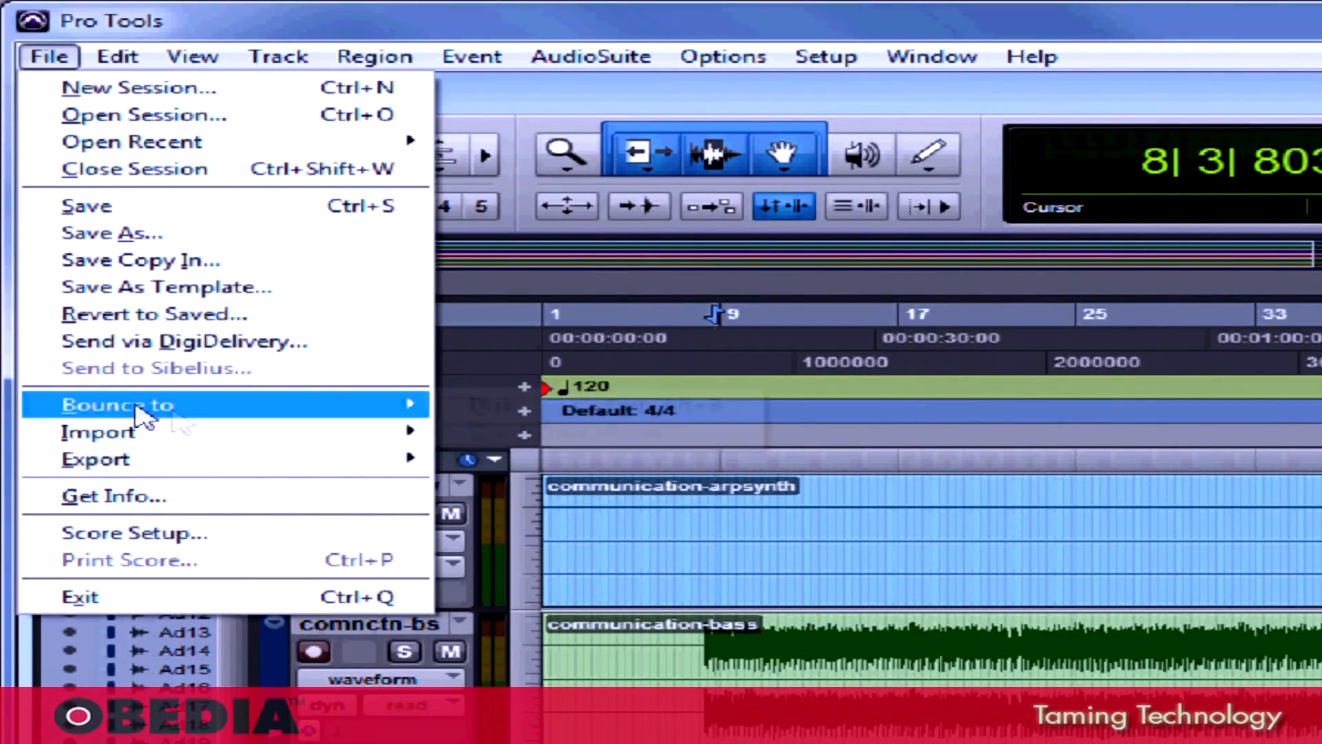
pyautogui.click(115, 404)
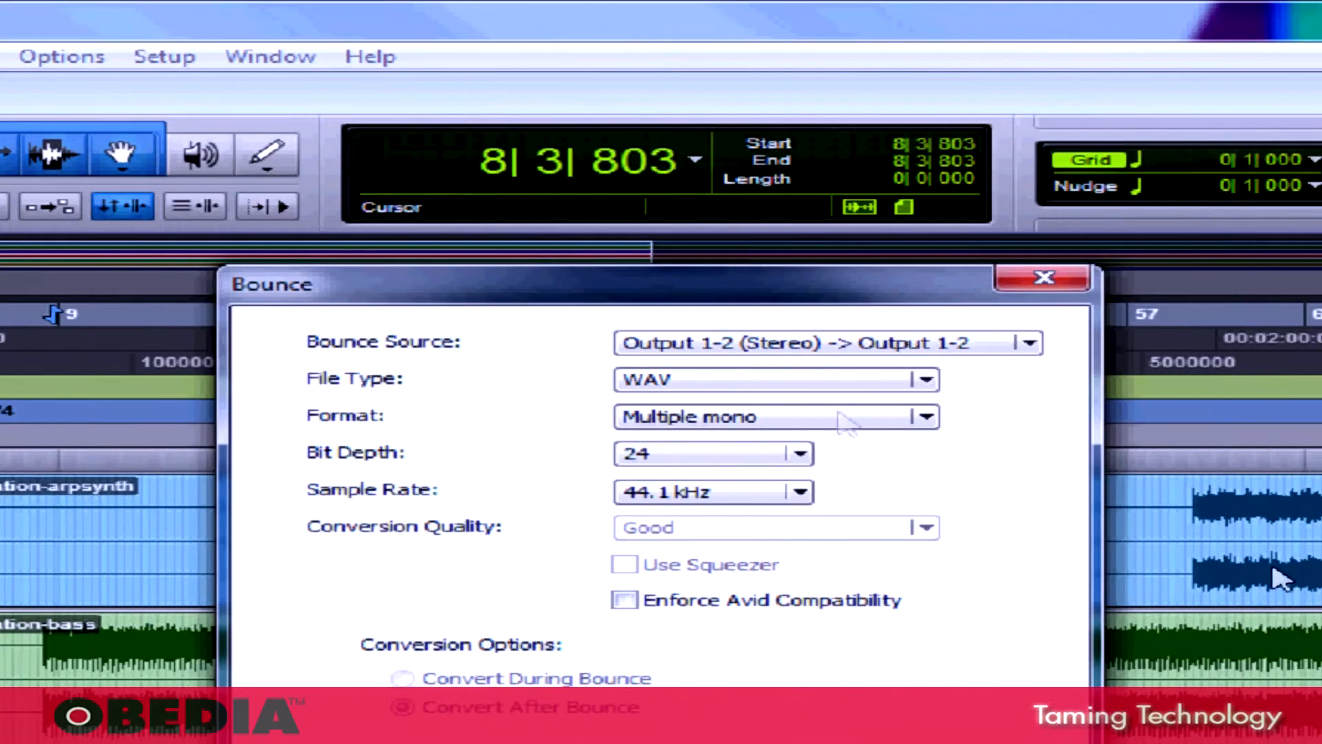
pyautogui.moveTo(961, 328)
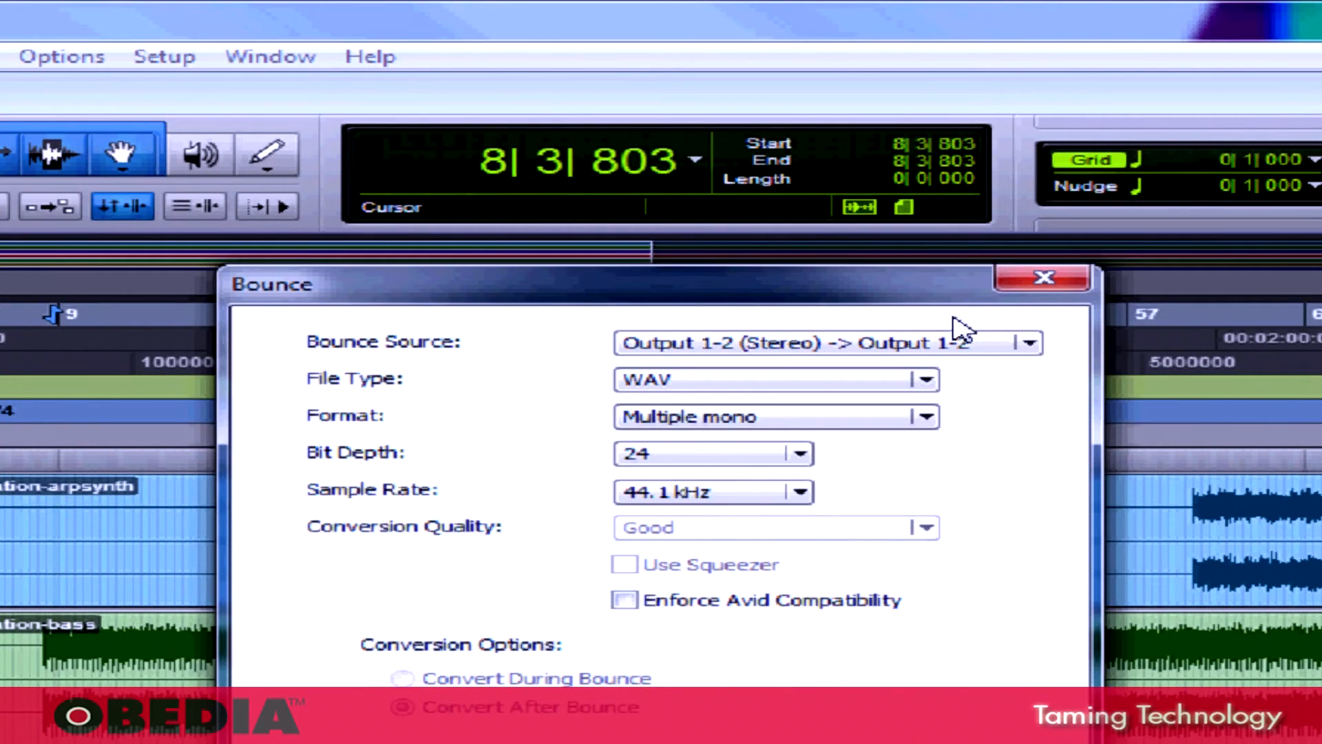